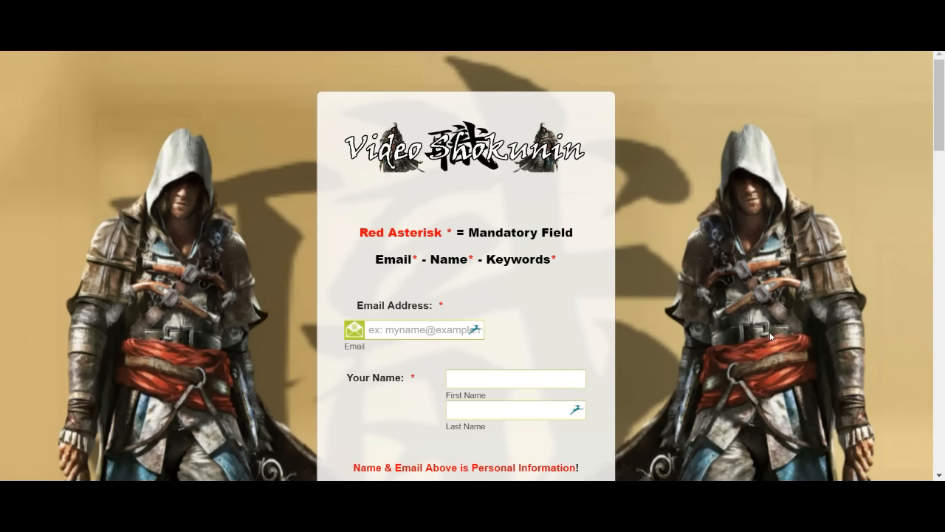
mouse_move(769, 309)
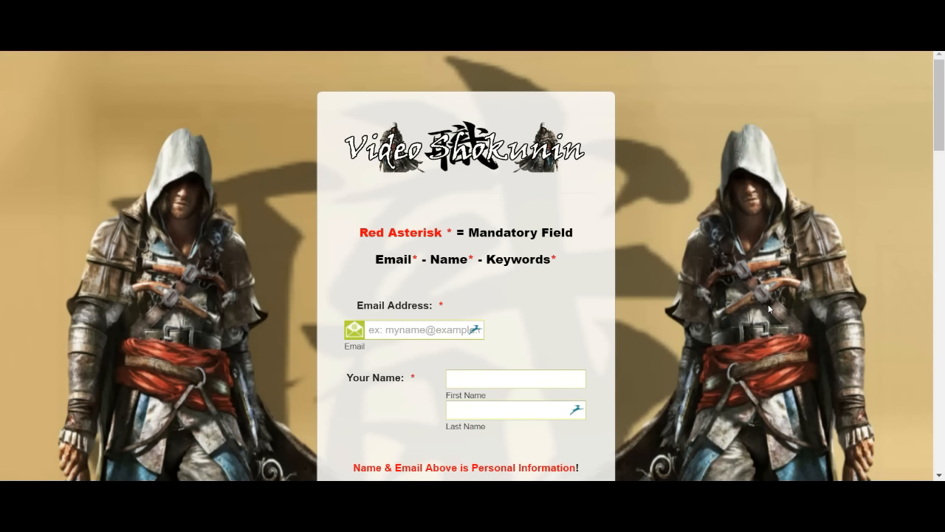
Step: Scroll the Video Shokunin order form past Rank & Bank to the video upload and thumbnail sections
left_click(869, 286)
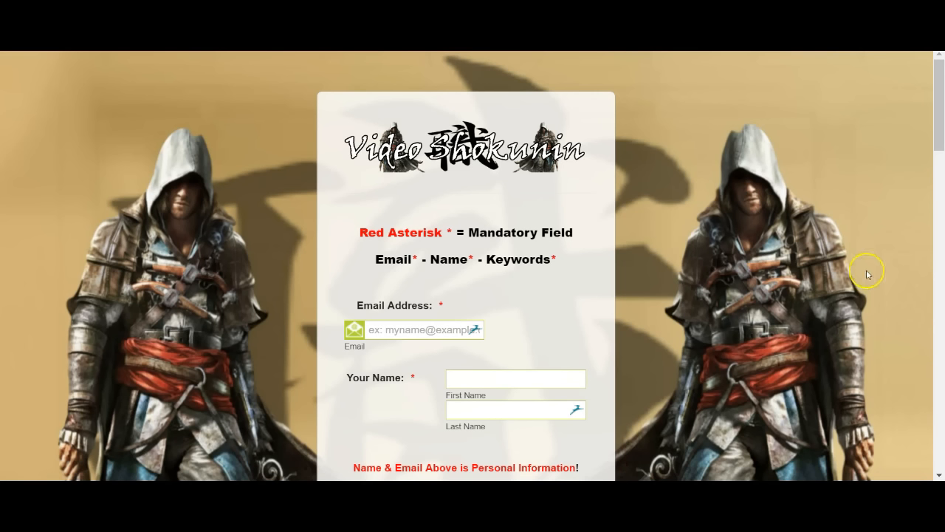
mouse_move(869, 275)
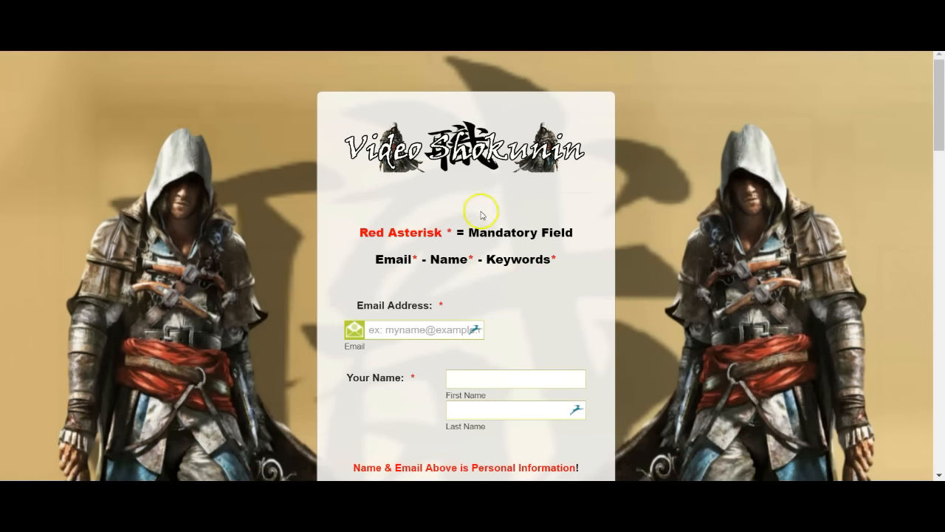
mouse_move(677, 190)
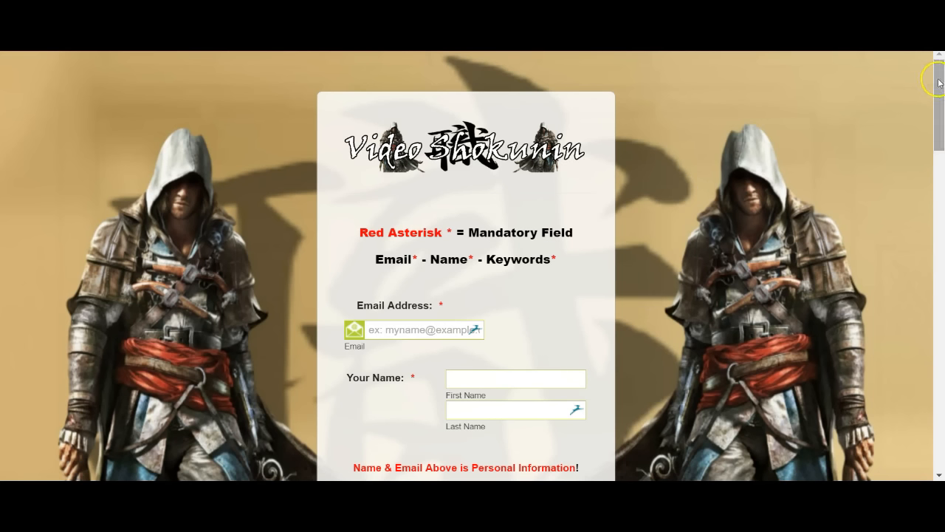
mouse_move(639, 186)
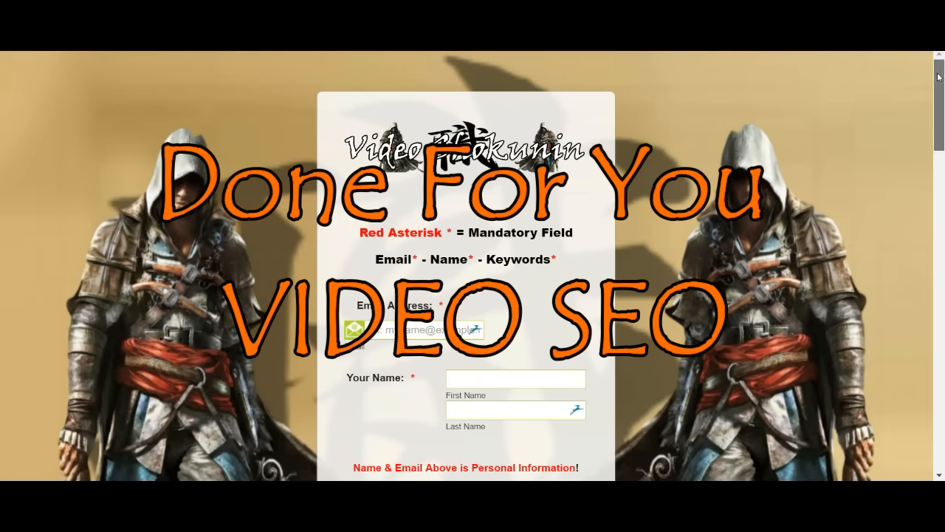
scroll("down", 3)
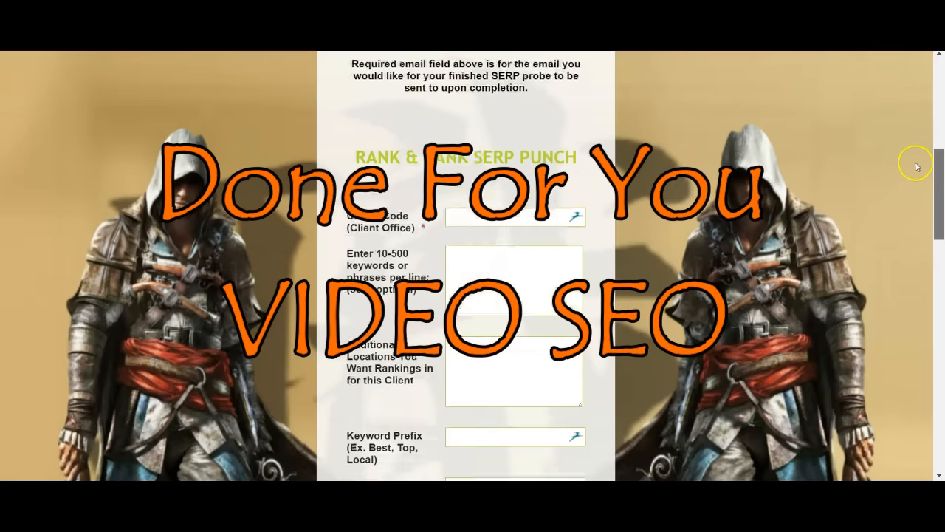
scroll("down", 3)
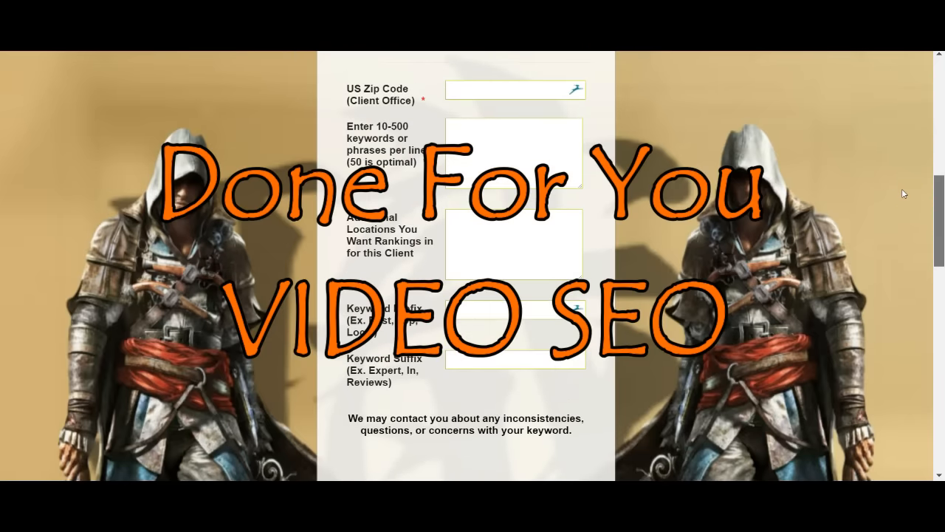
scroll("down", 3)
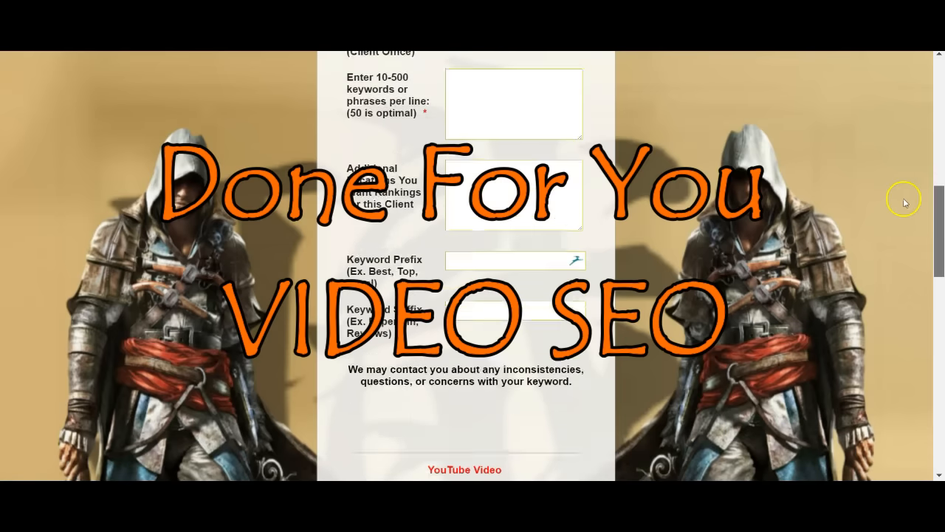
scroll("down", 3)
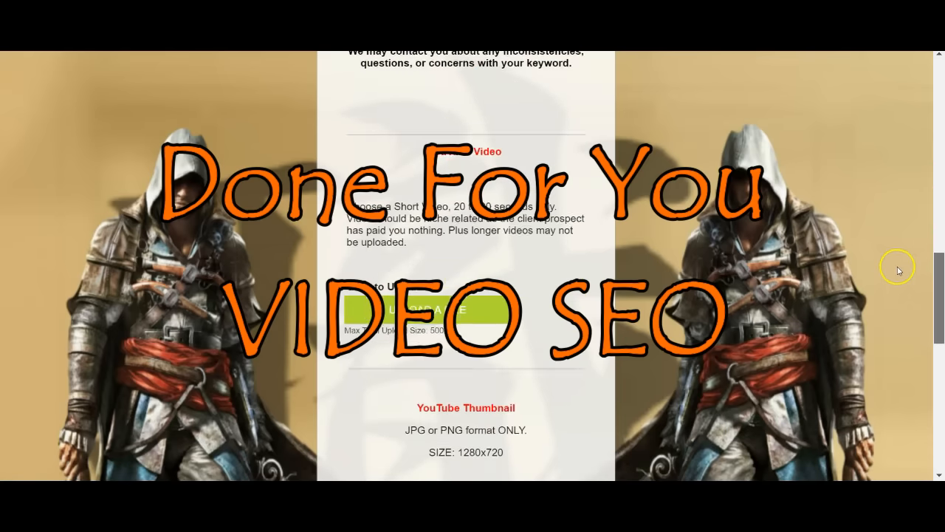
scroll("down", 3)
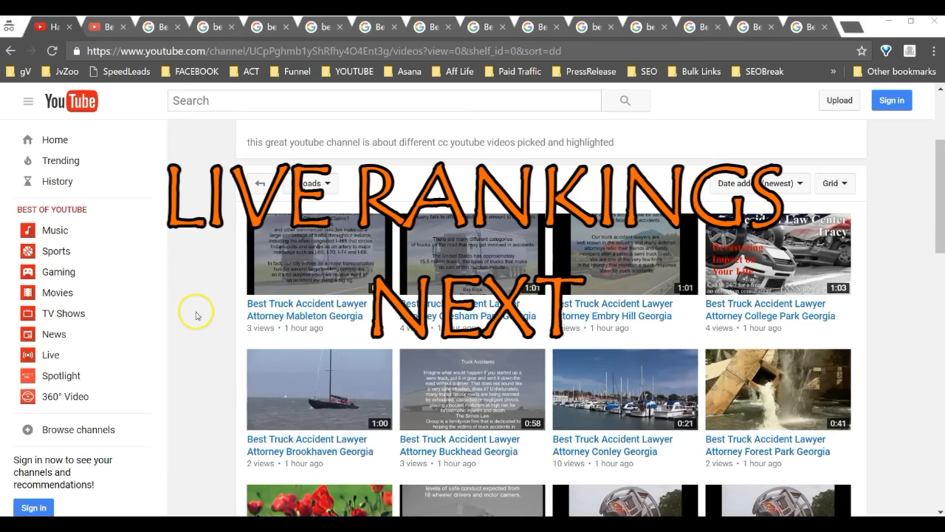
Step: Scroll the channel's uploads to see more Georgia truck accident lawyer videos
scroll("down", 3)
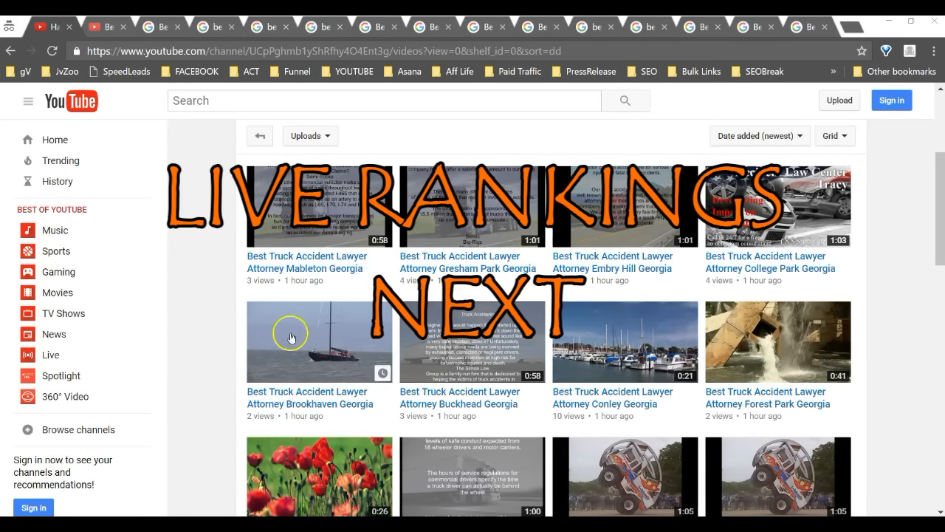
scroll("down", 3)
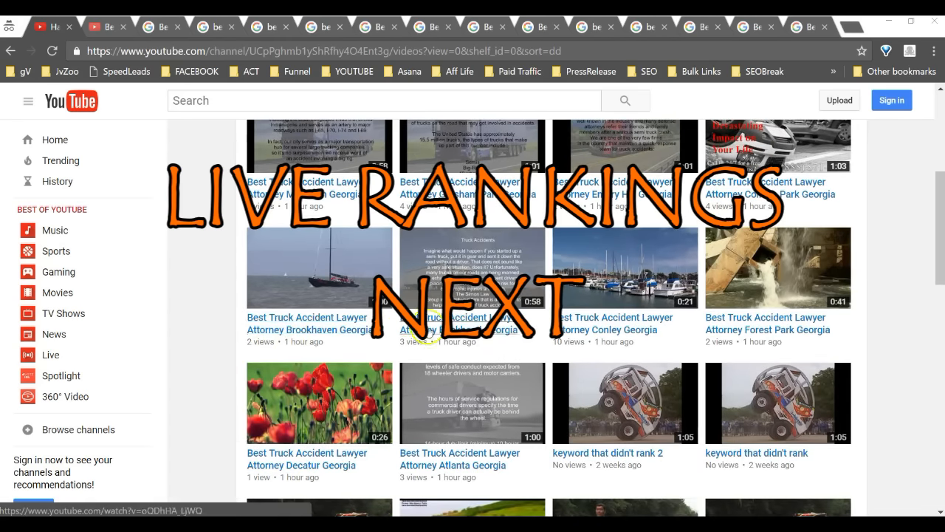
mouse_move(205, 369)
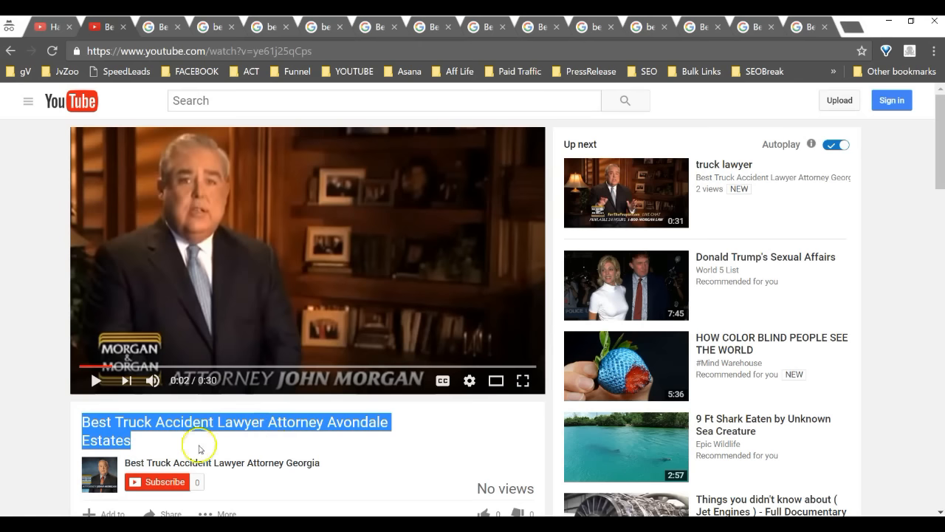
Step: Open the Avondale Estates truck accident lawyer video and highlight its title
left_click(153, 26)
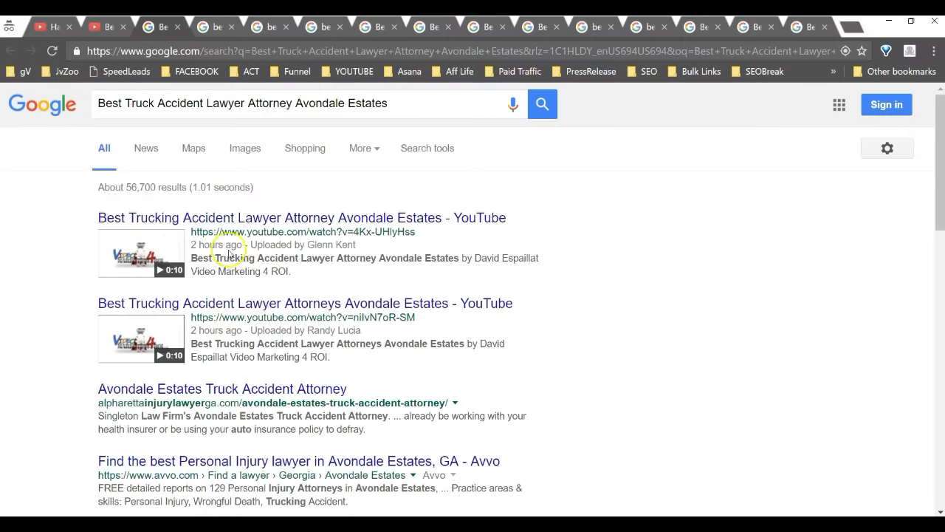
mouse_move(244, 360)
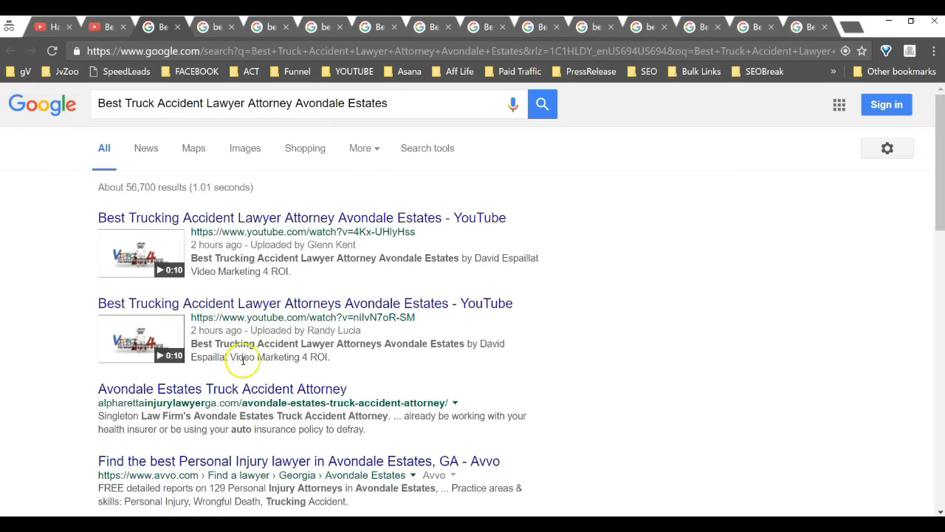
Step: Review the Avondale Estates results, then search 'best truck accident lawyer norcross Georgia'
scroll("down", 3)
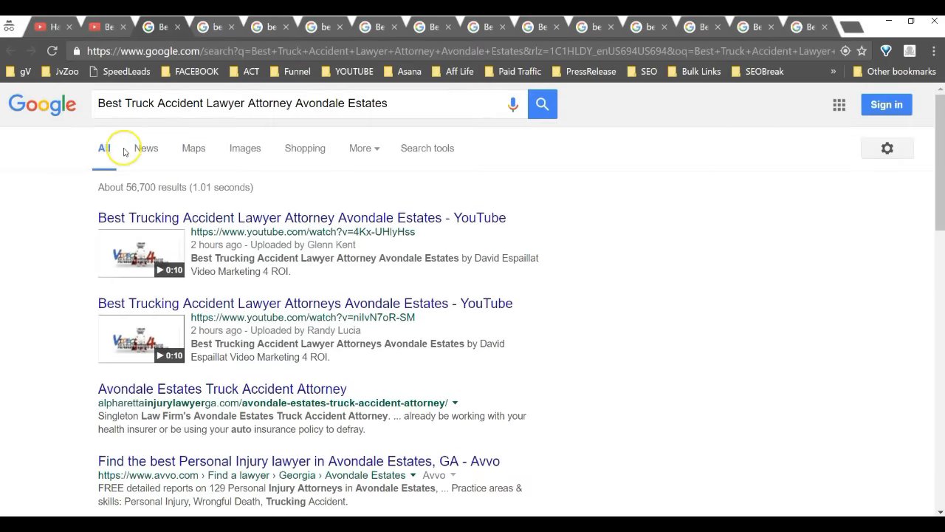
type("best truck accident lawyer norcross Georgia")
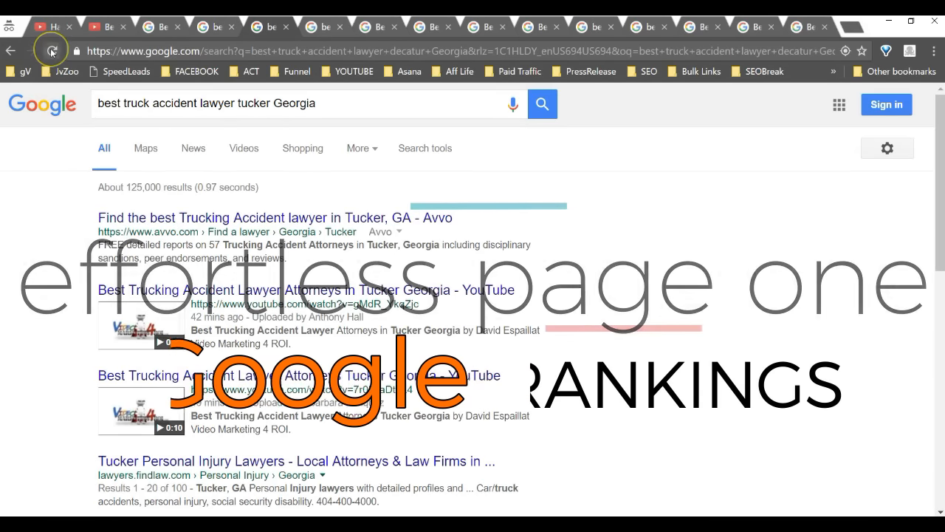
Step: Reload the 'best truck accident lawyer tucker Georgia' search results
left_click(53, 50)
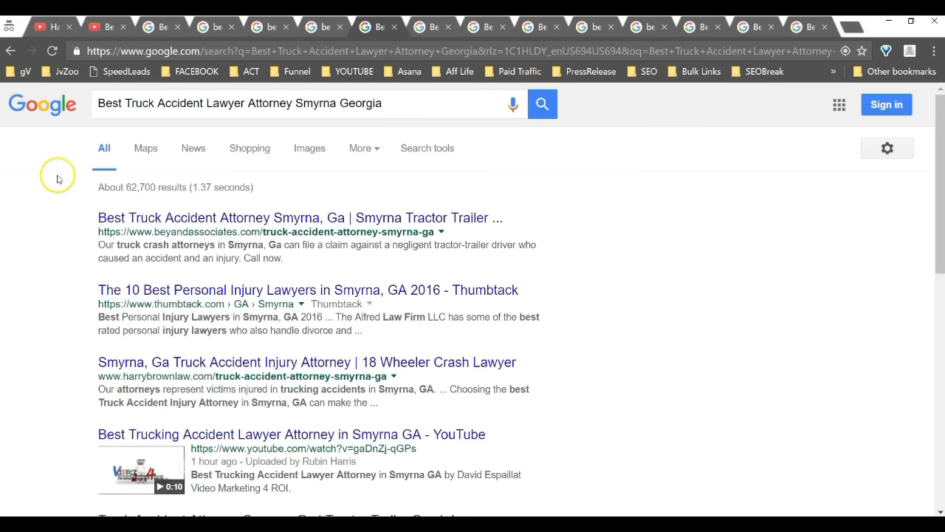
mouse_move(296, 124)
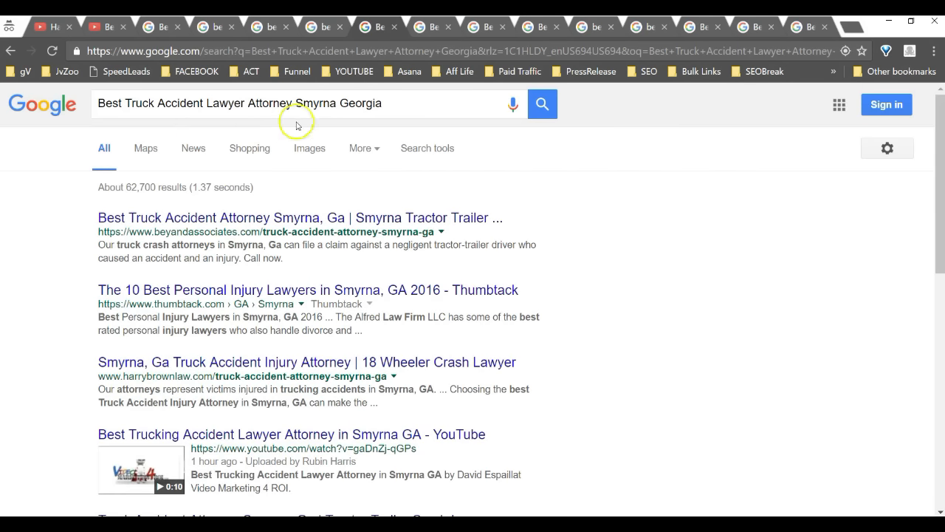
Step: Scroll through the Smyrna Georgia results and select a word in the search box
scroll("down", 3)
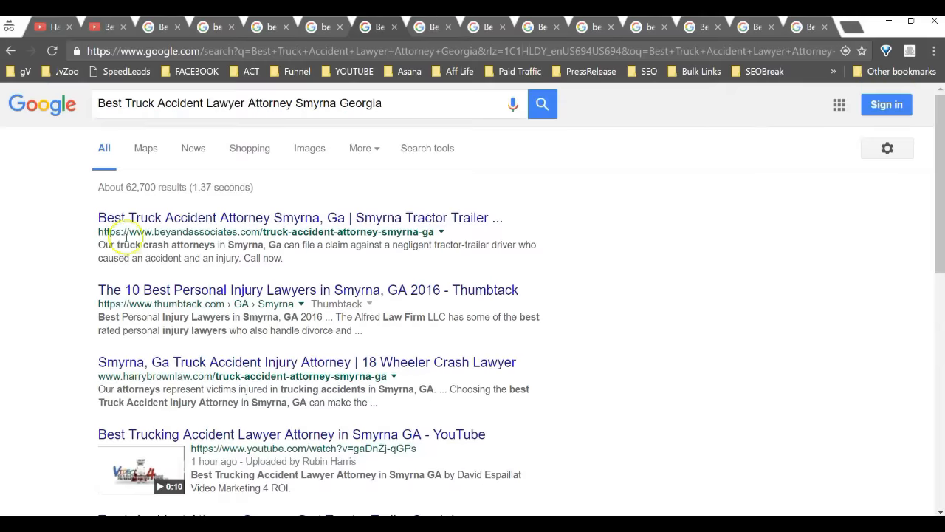
double_click(269, 103)
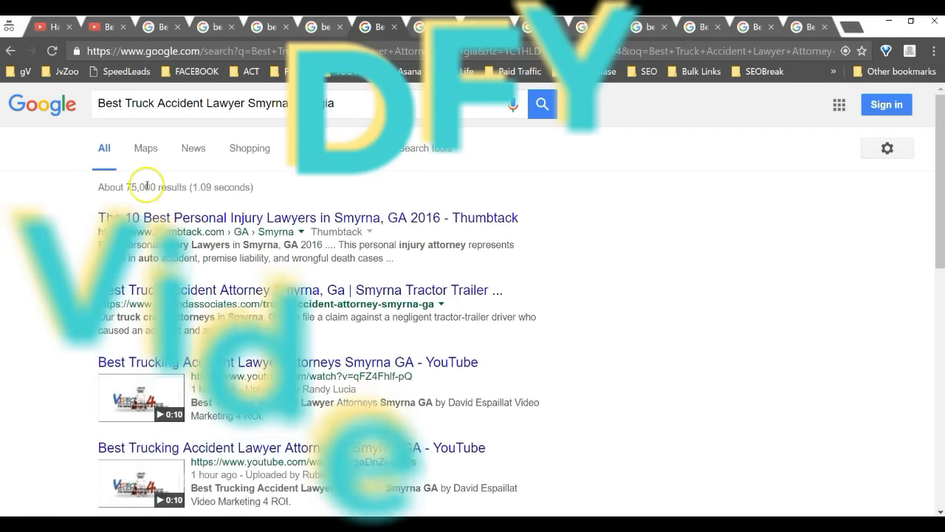
scroll("down", 3)
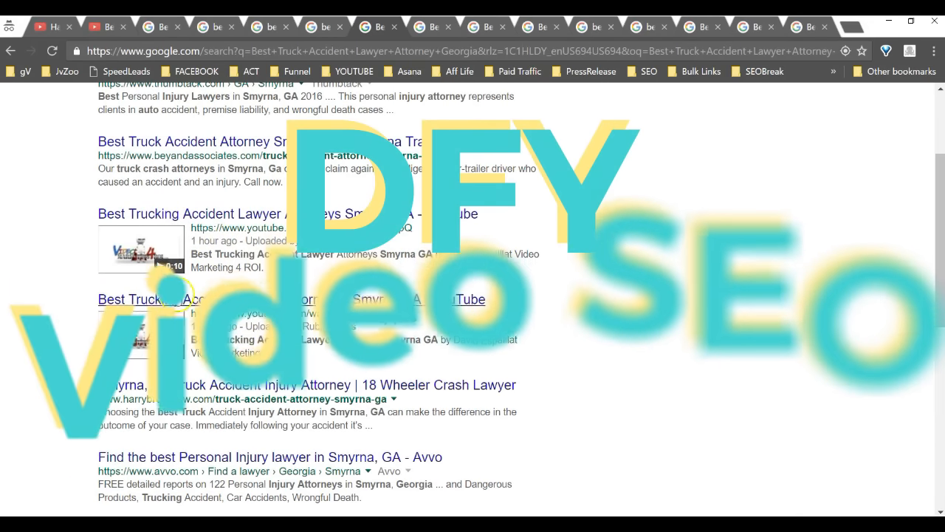
scroll("up", 3)
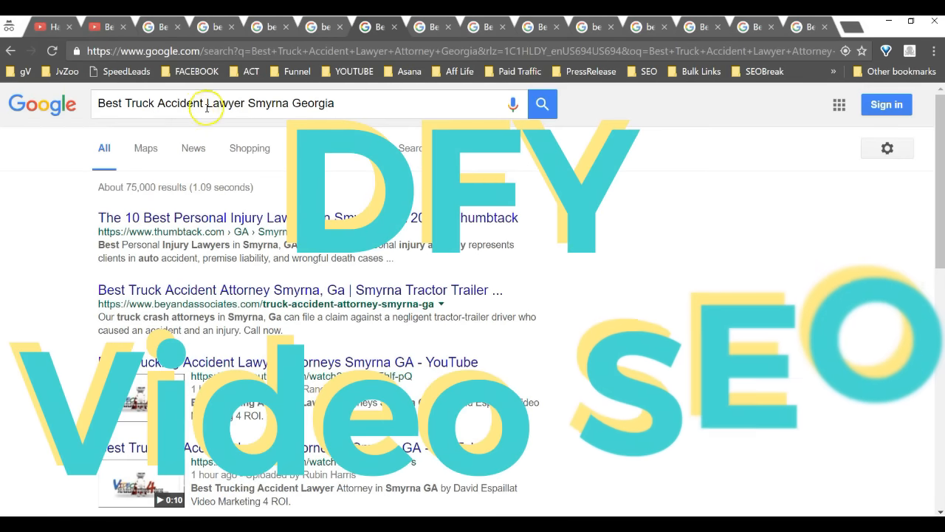
Step: Replace 'Lawyer' with 'Attorney' in the Smyrna query and browse the new results
double_click(227, 103)
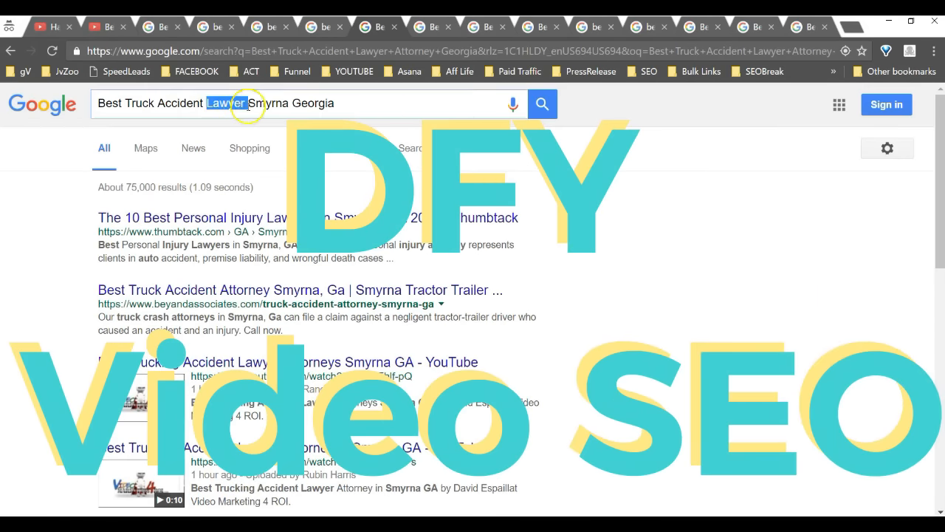
type("Attorne")
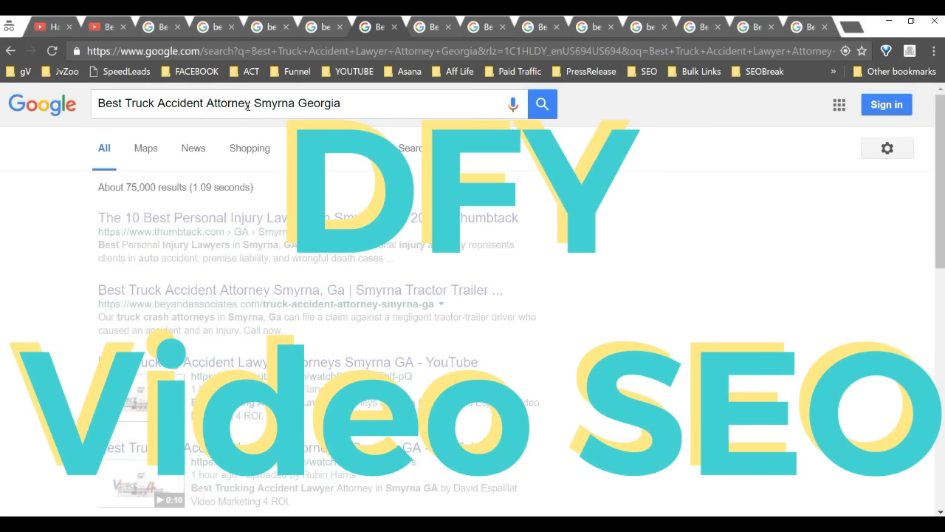
scroll("down", 3)
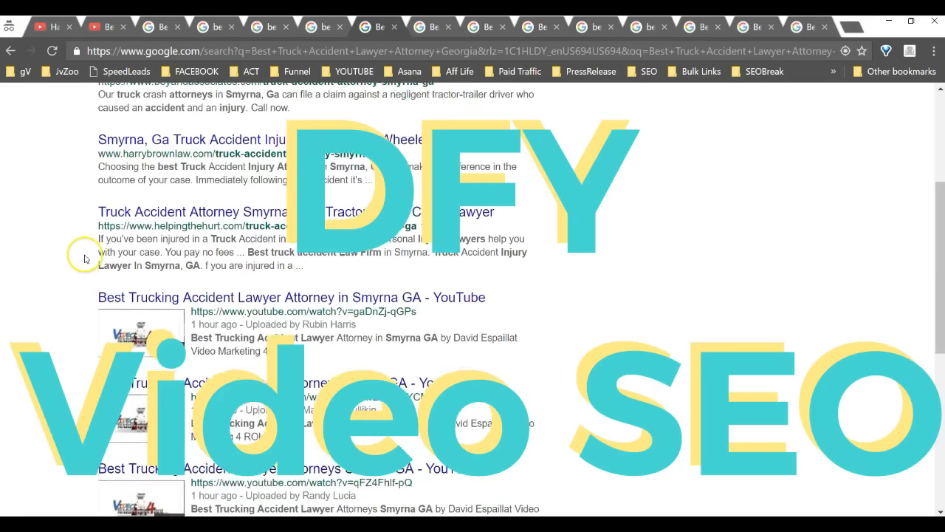
scroll("down", 3)
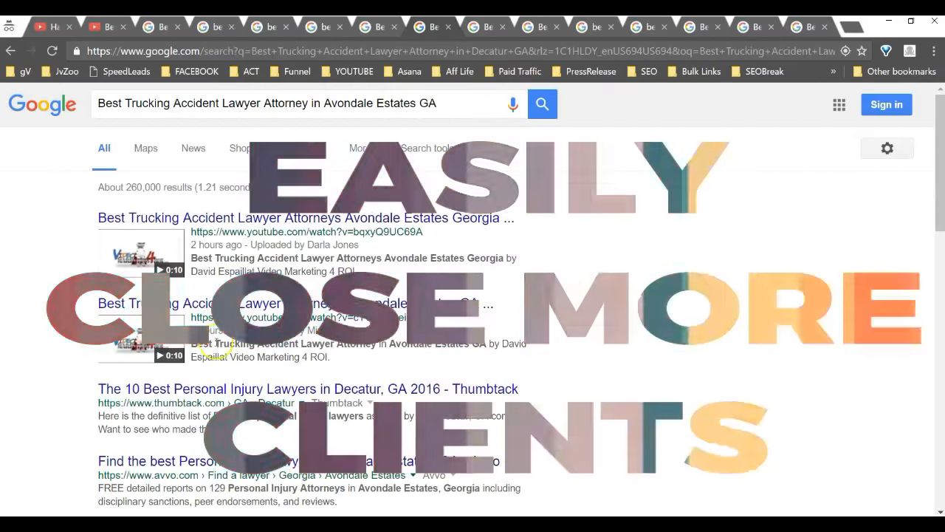
Step: Reword the Avondale Estates query by removing and replacing words in the search box
double_click(256, 102)
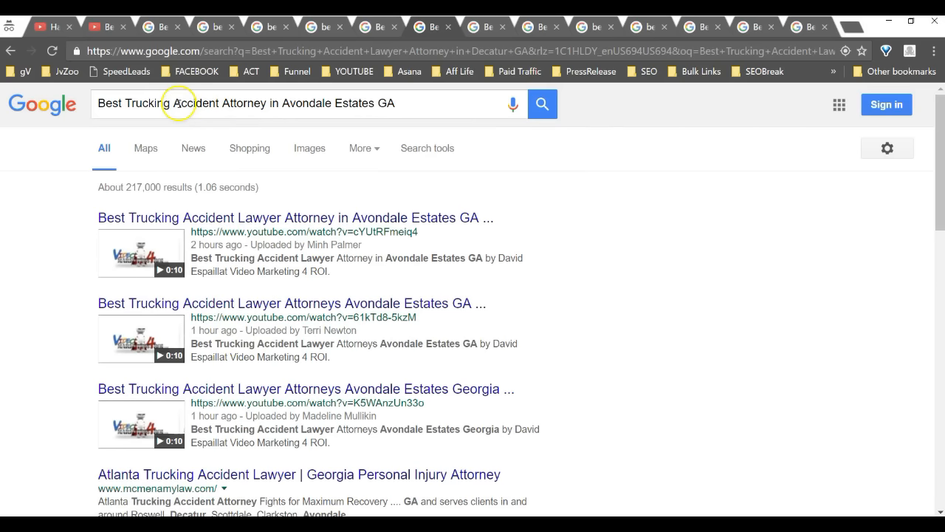
double_click(243, 103)
type("Lawye")
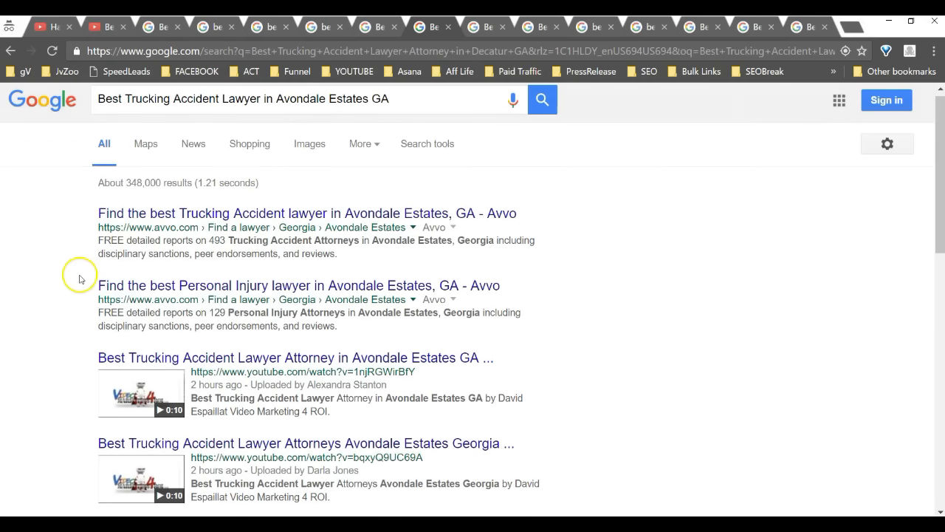
Step: Scroll the Avondale Estates results, then switch to the Marietta Georgia page-3 tab
scroll("down", 3)
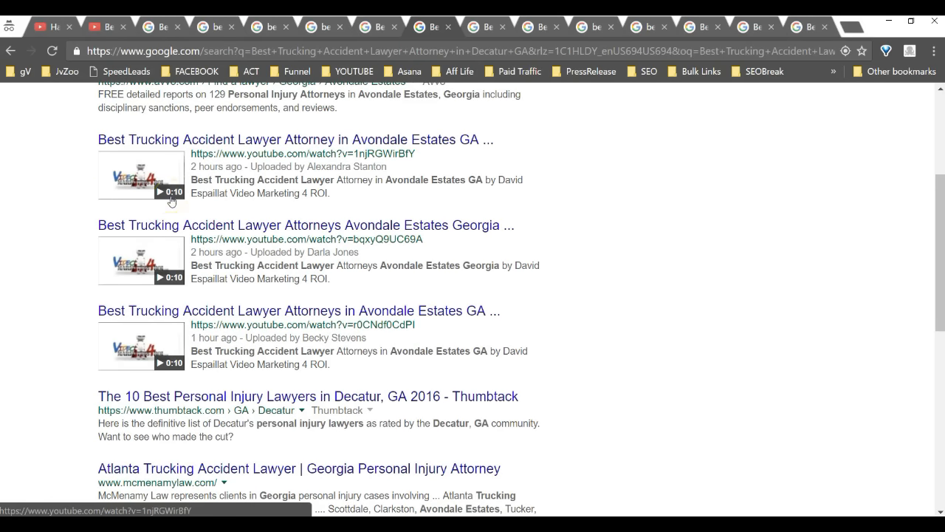
mouse_move(172, 201)
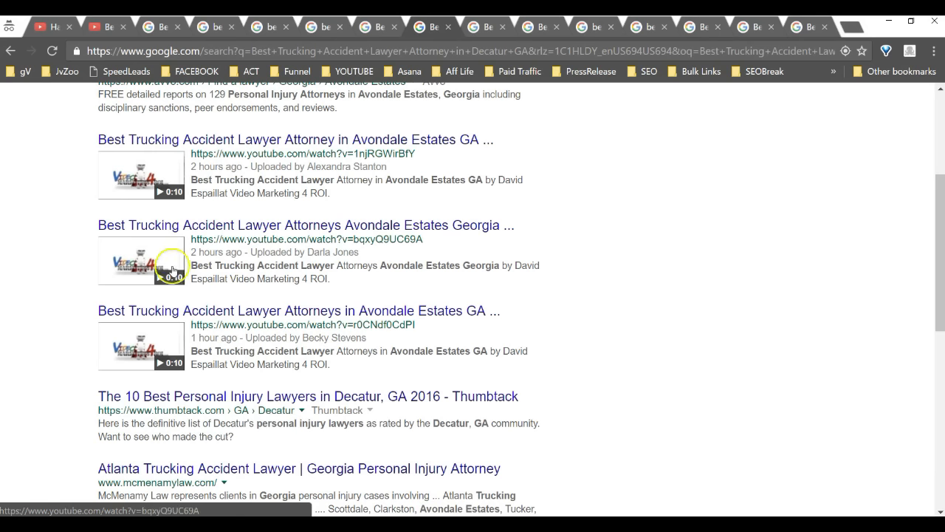
scroll("down", 3)
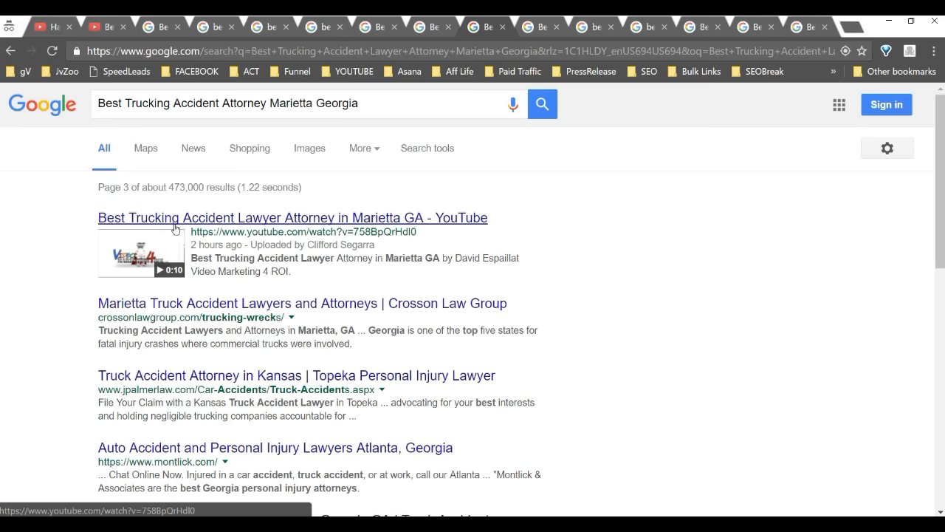
Step: Review the Scottdale GA results, then search 'best truck accident lawyer Clarkston Georgia'
left_click(177, 222)
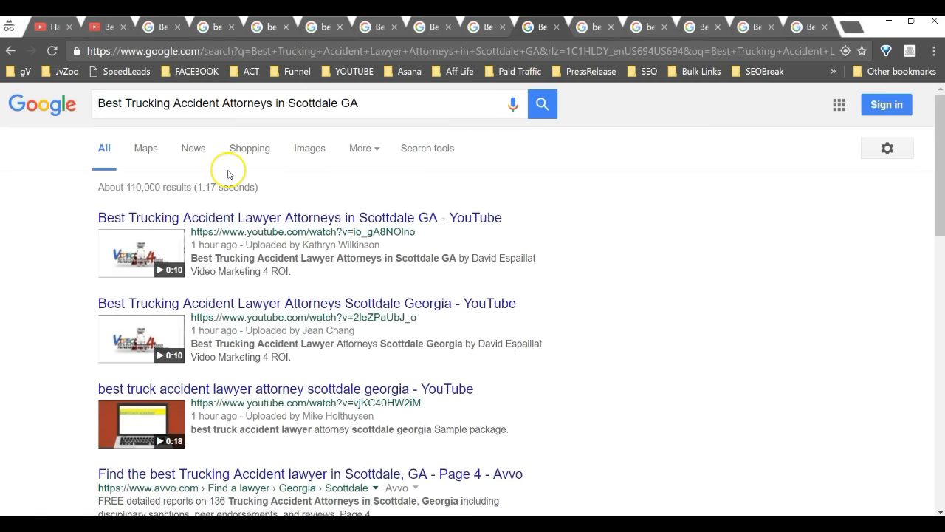
mouse_move(341, 425)
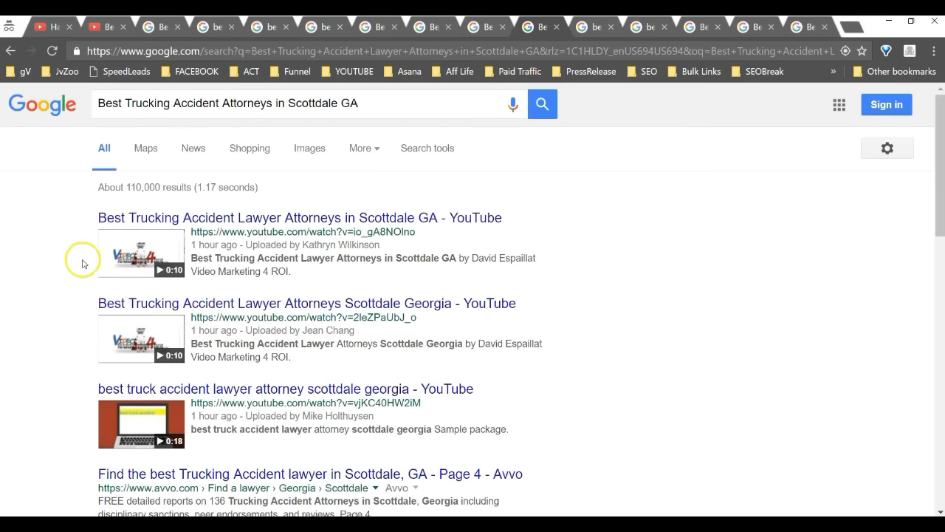
mouse_move(684, 243)
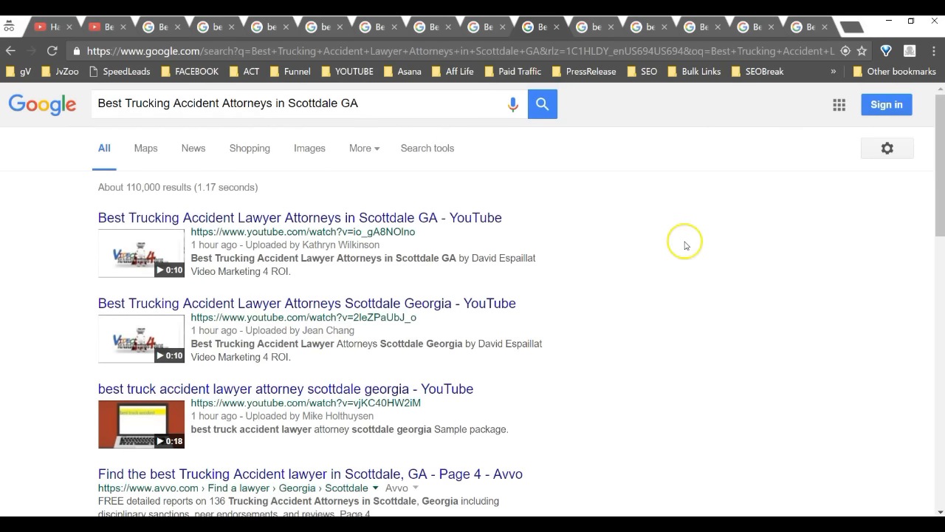
type("best truck accident lawyer Clarkston Georgia")
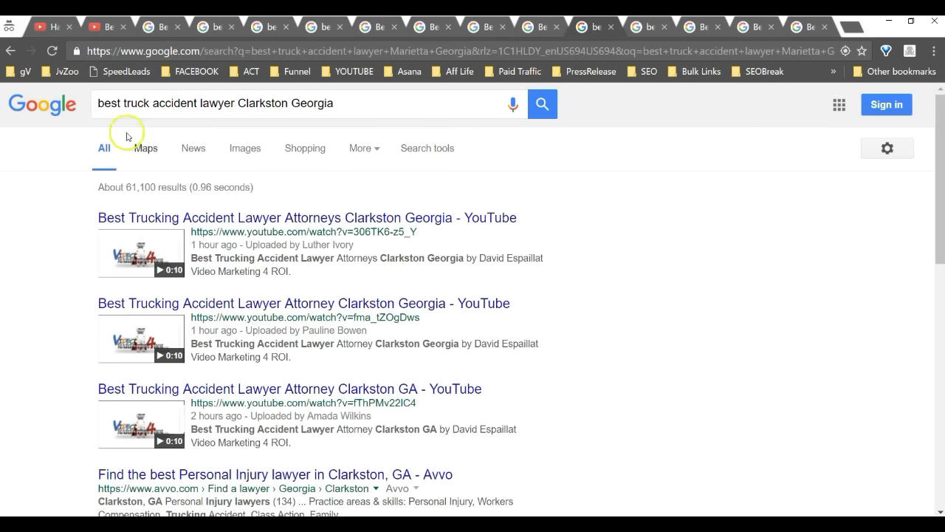
mouse_move(569, 185)
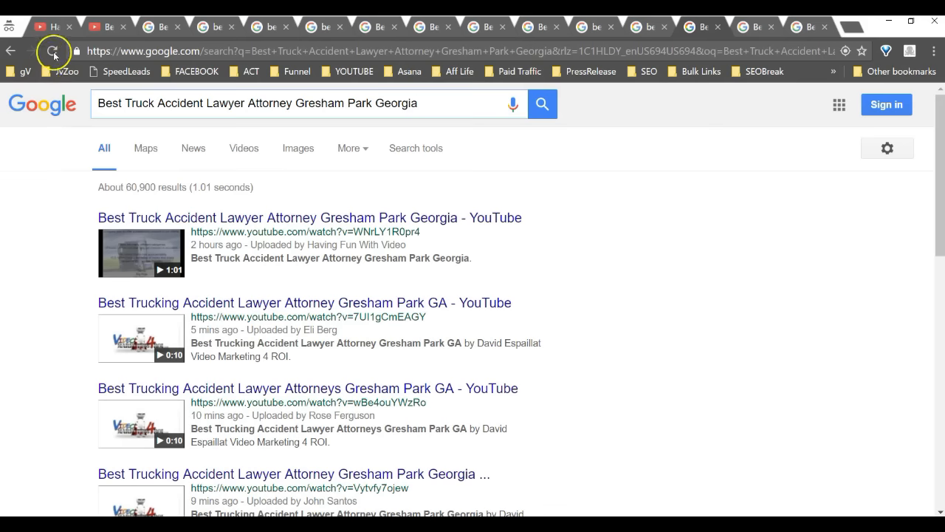
Step: Reload and scroll the Gresham Park results, then bring up the Brookhaven Georgia search
left_click(52, 51)
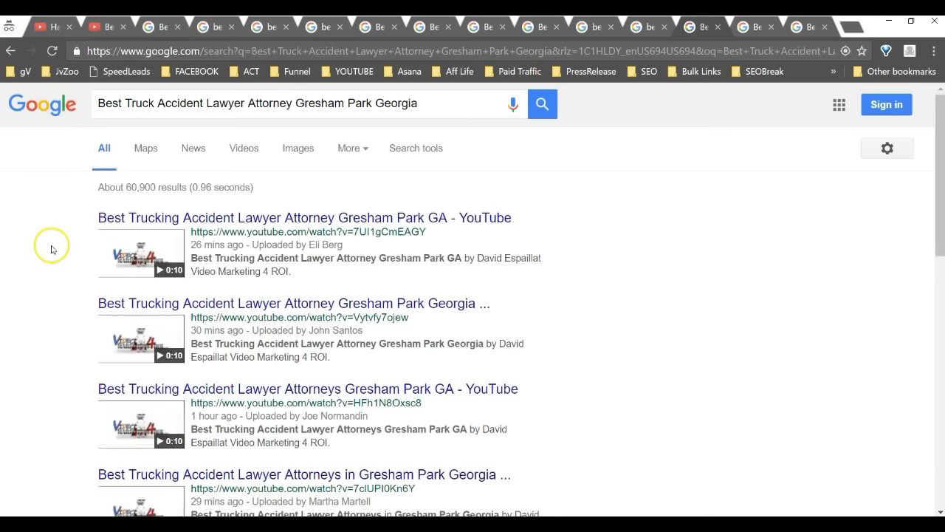
scroll("down", 3)
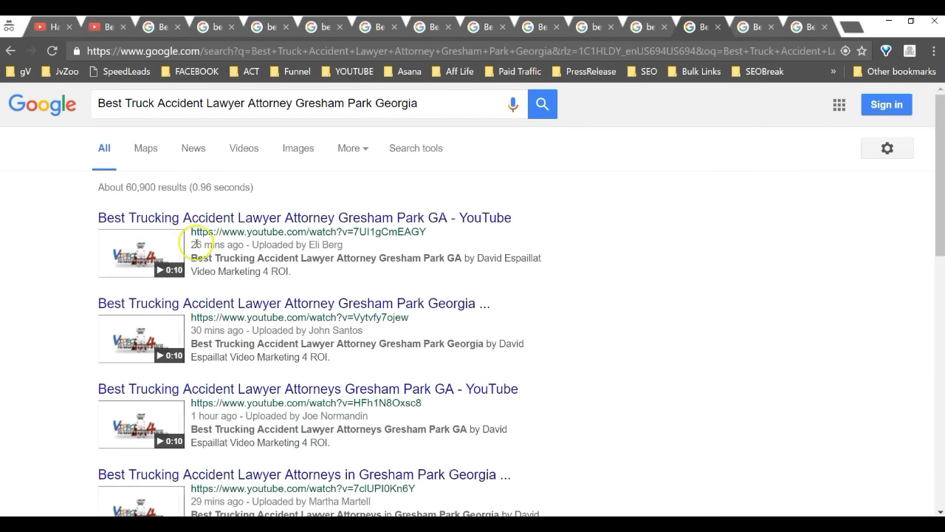
mouse_move(137, 244)
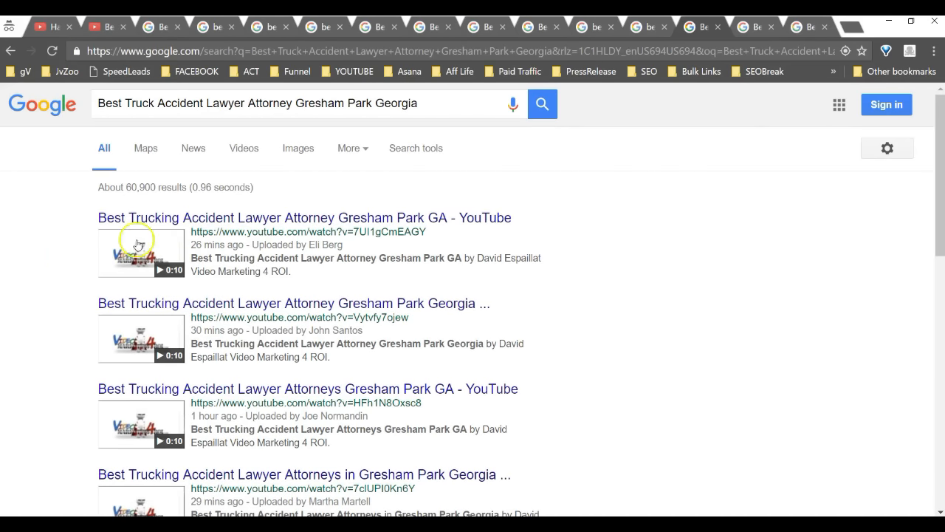
scroll("down", 3)
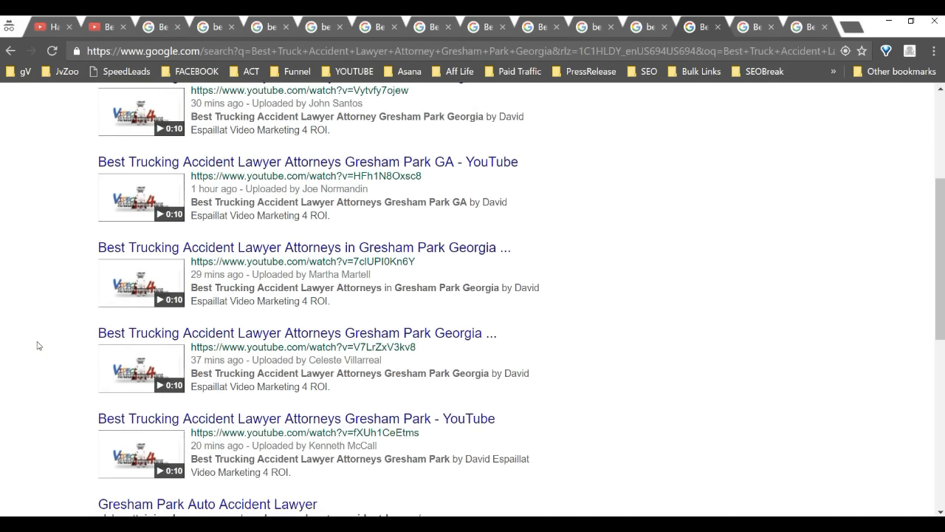
scroll("down", 3)
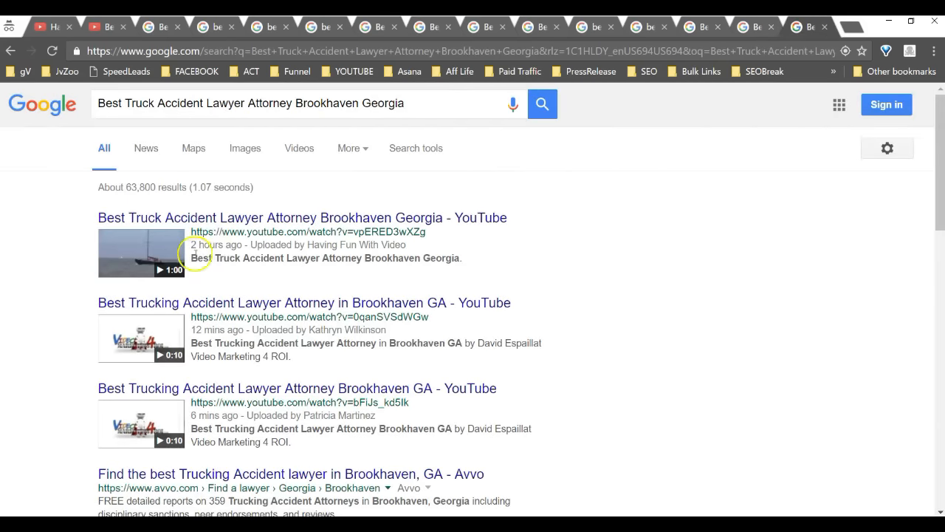
mouse_move(172, 410)
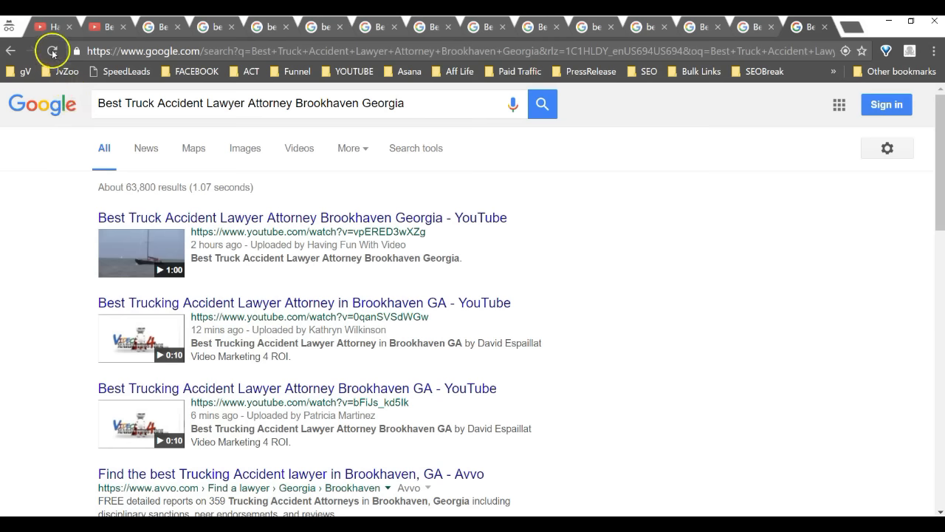
Step: Reload the Brookhaven Georgia truck accident results and scroll through the four top YouTube videos
left_click(53, 51)
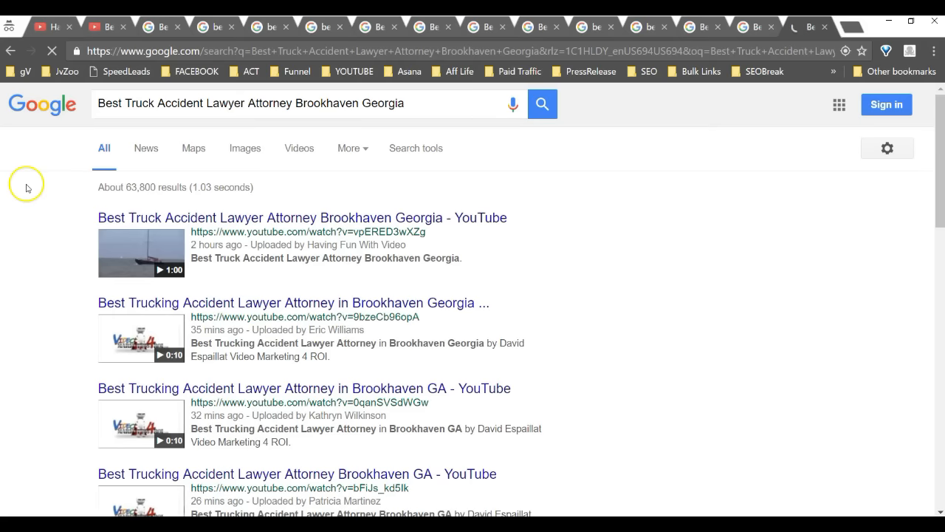
scroll("down", 3)
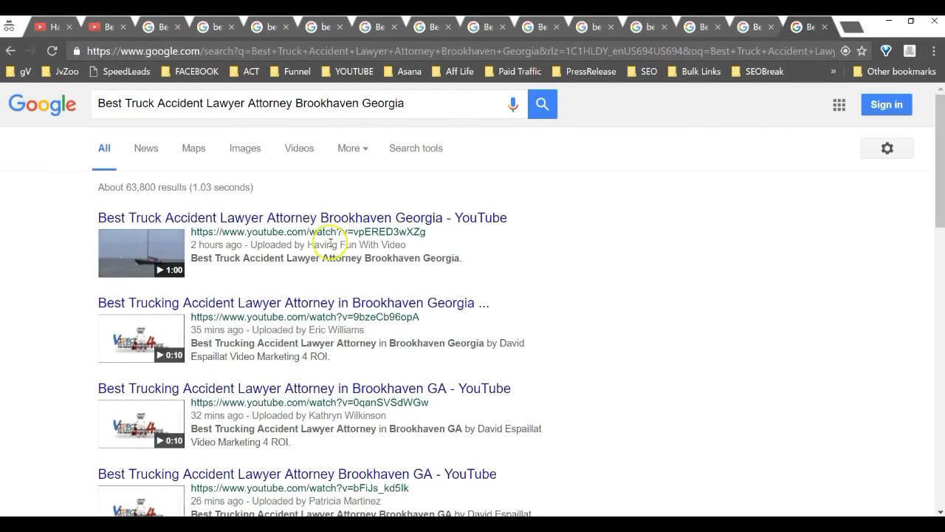
scroll("down", 3)
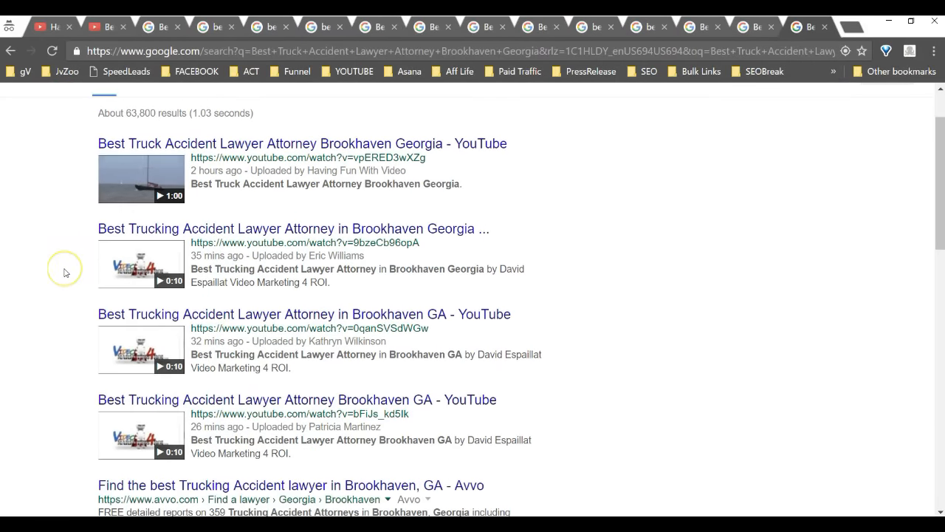
scroll("down", 3)
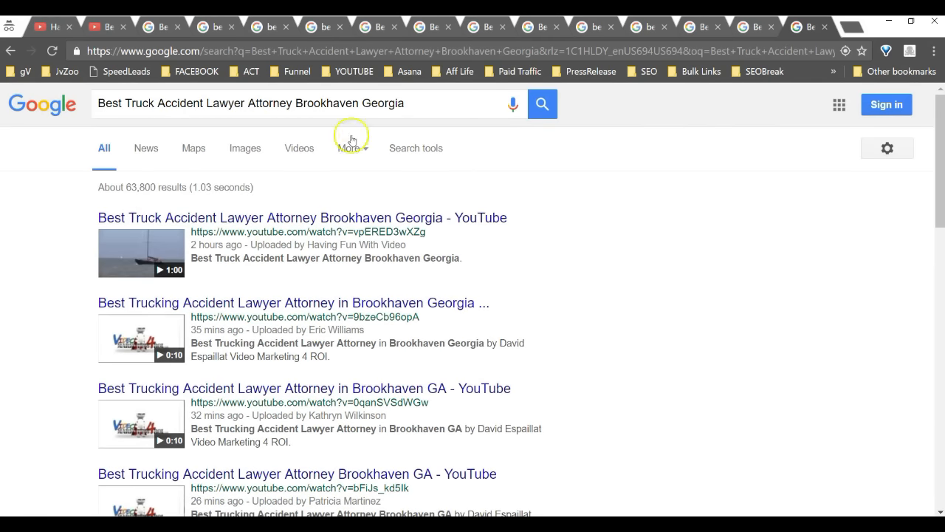
mouse_move(602, 71)
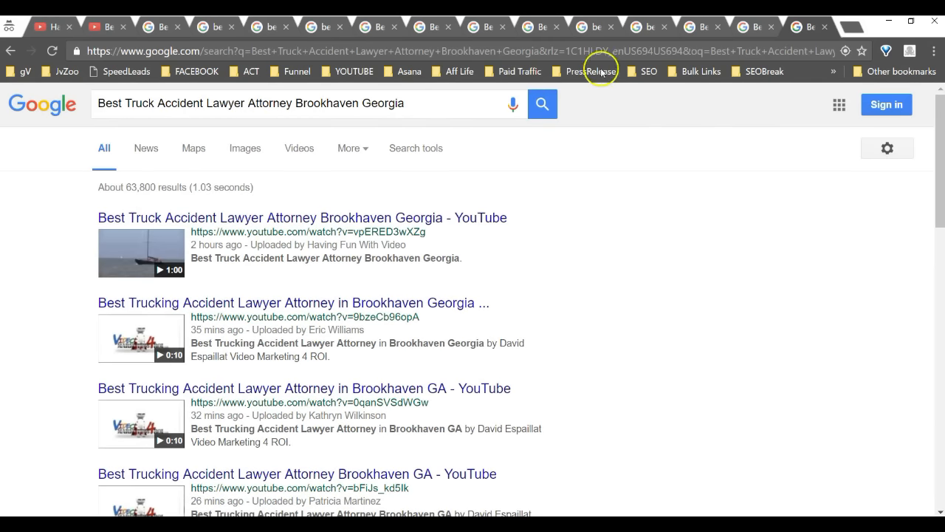
mouse_move(616, 137)
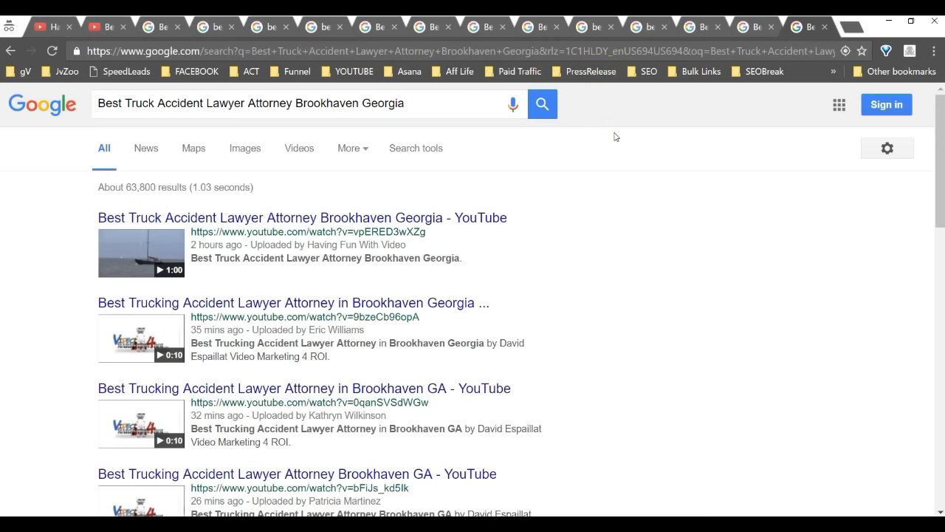
scroll("down", 3)
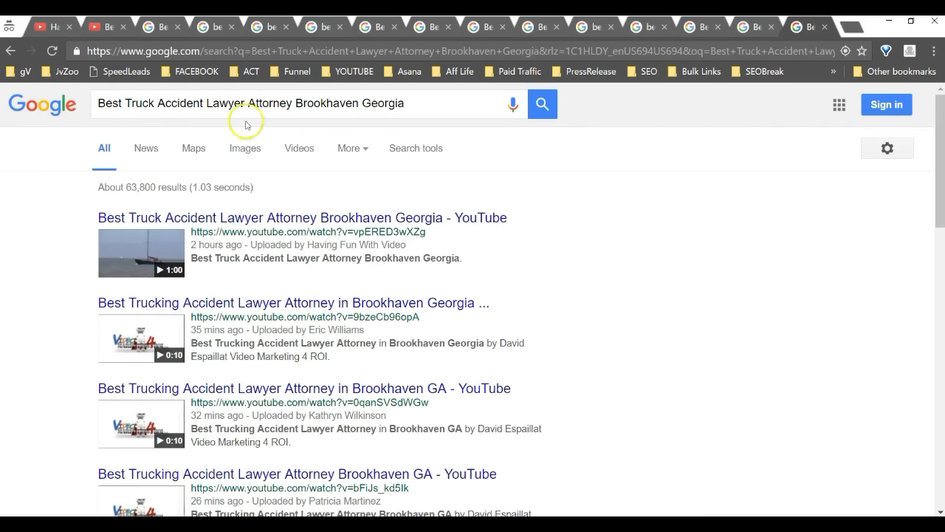
Step: Drop 'Lawyer' and search 'Best Truck Accident Attorney Brookhaven Georgia', then select 'Attorney'
double_click(225, 103)
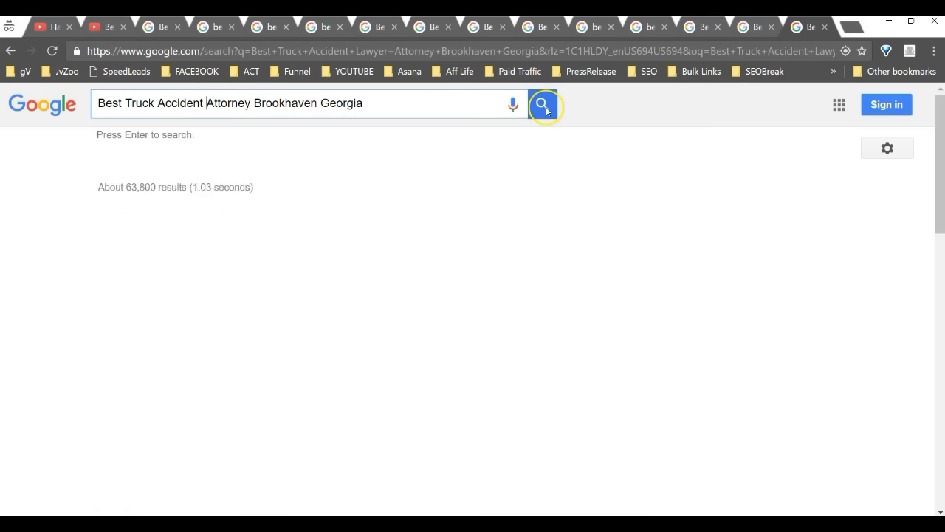
left_click(543, 103)
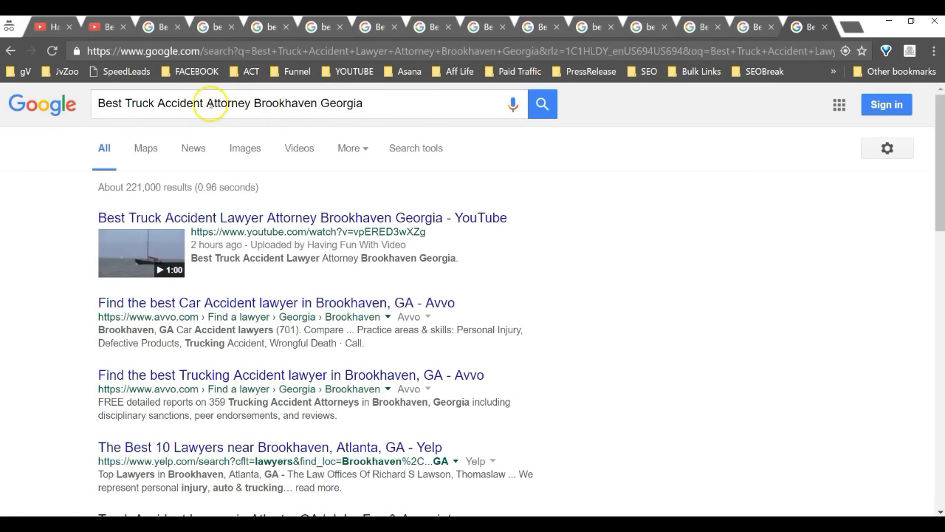
double_click(228, 103)
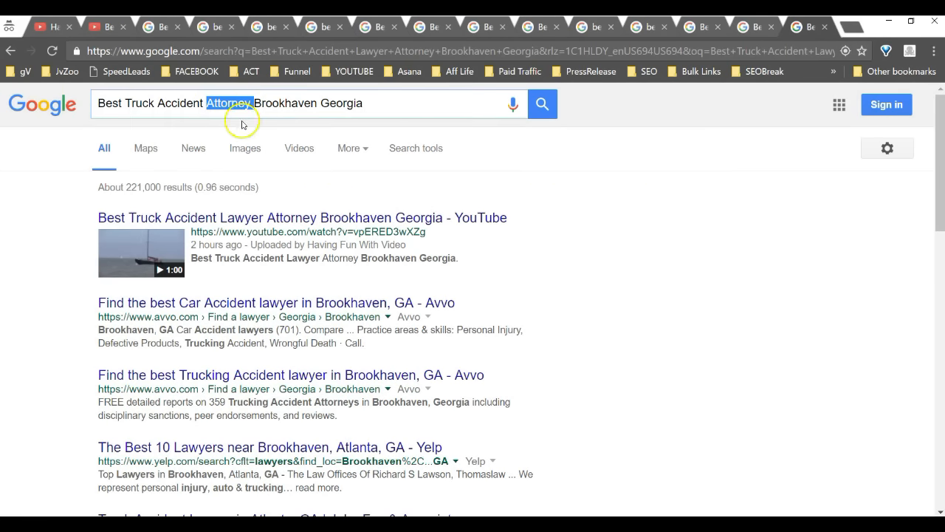